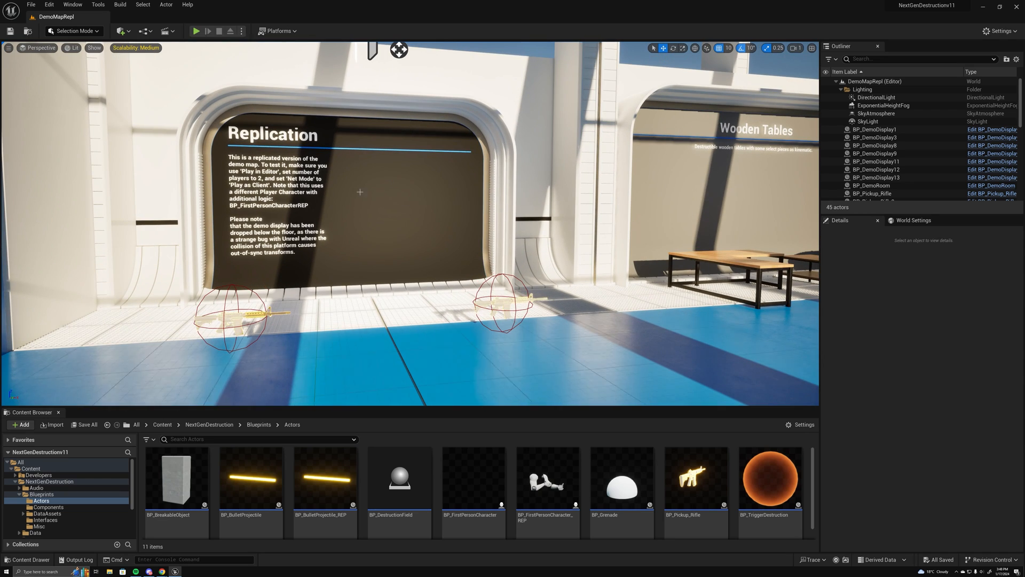
# Show World Settings with the game mode override and select BP_FirstPersonCharacter_REP
pyautogui.click(913, 220)
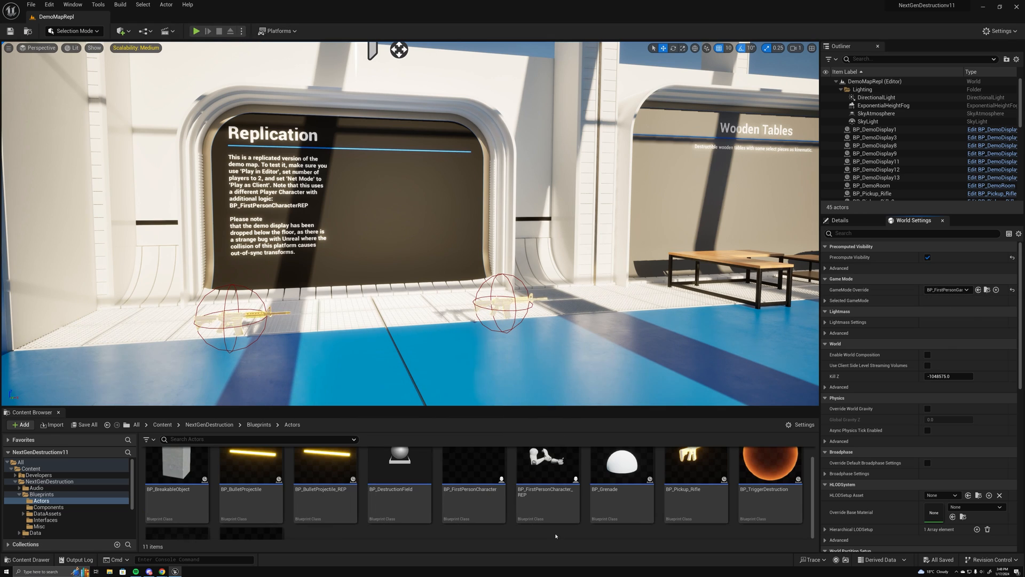
pyautogui.click(547, 477)
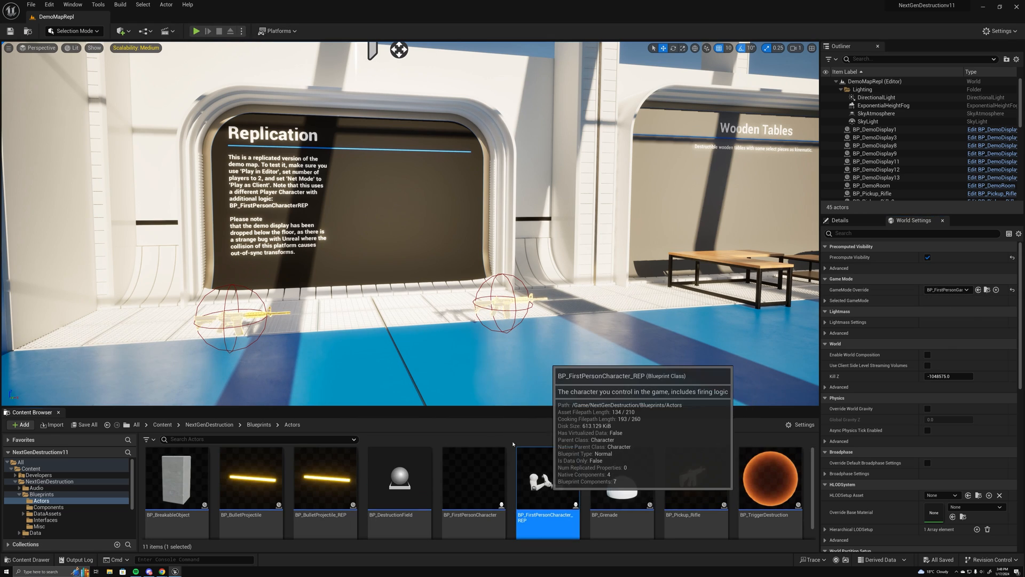
# Open BP_FirstPersonCharacter_REP and scroll through its Event Graph replication logic
pyautogui.doubleClick(548, 484)
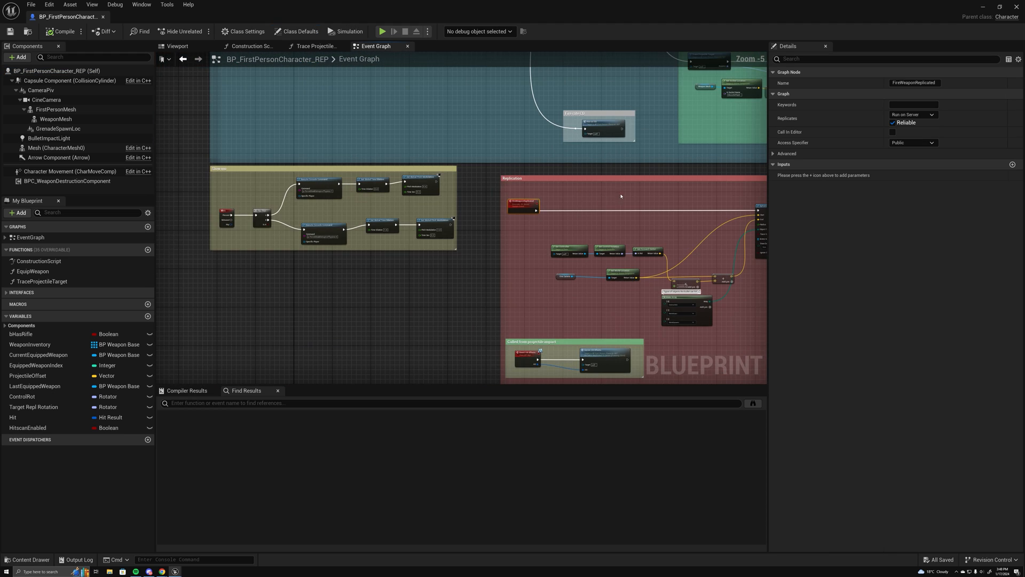
pyautogui.scroll(-3)
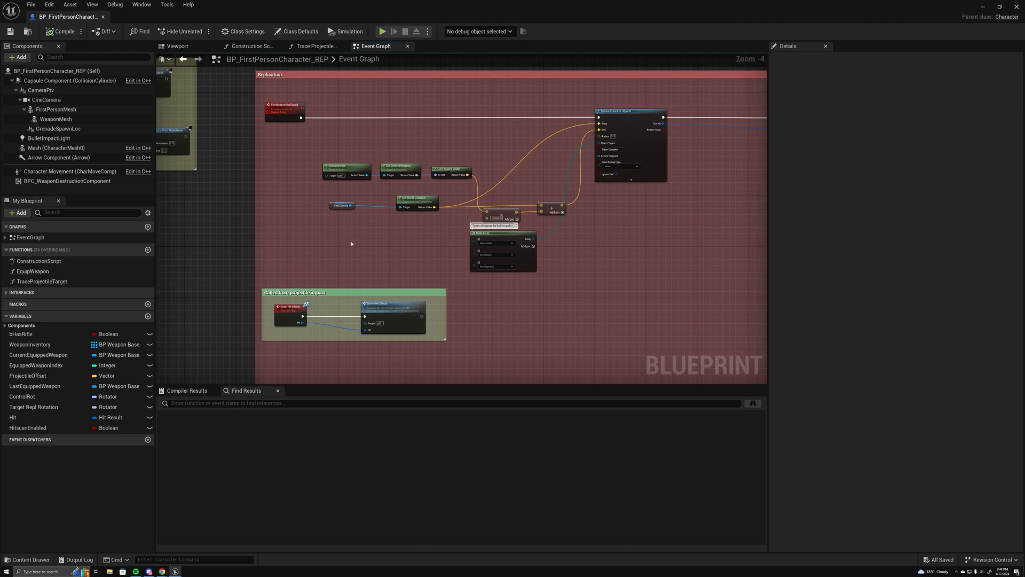
pyautogui.scroll(-3)
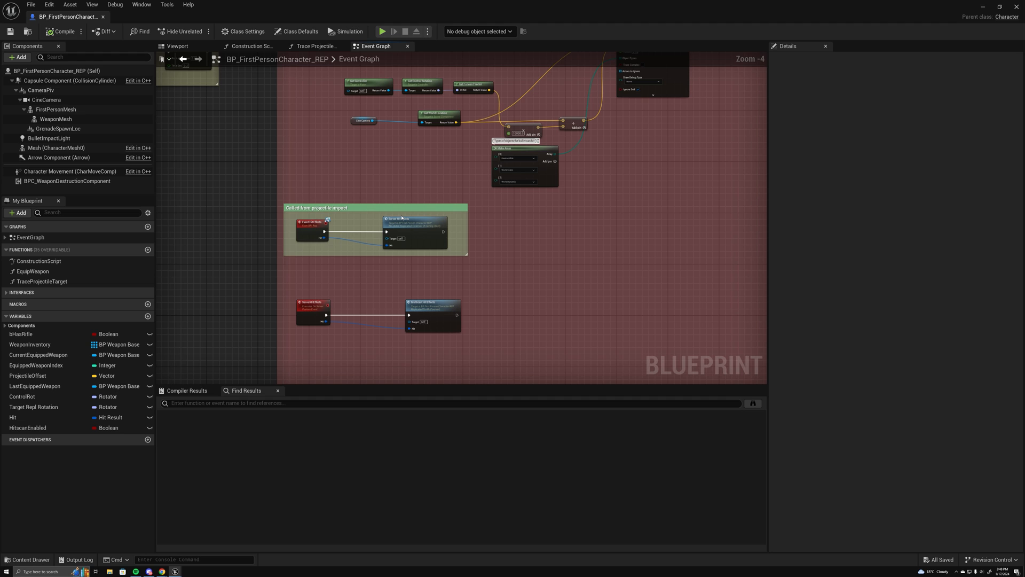
pyautogui.scroll(-3)
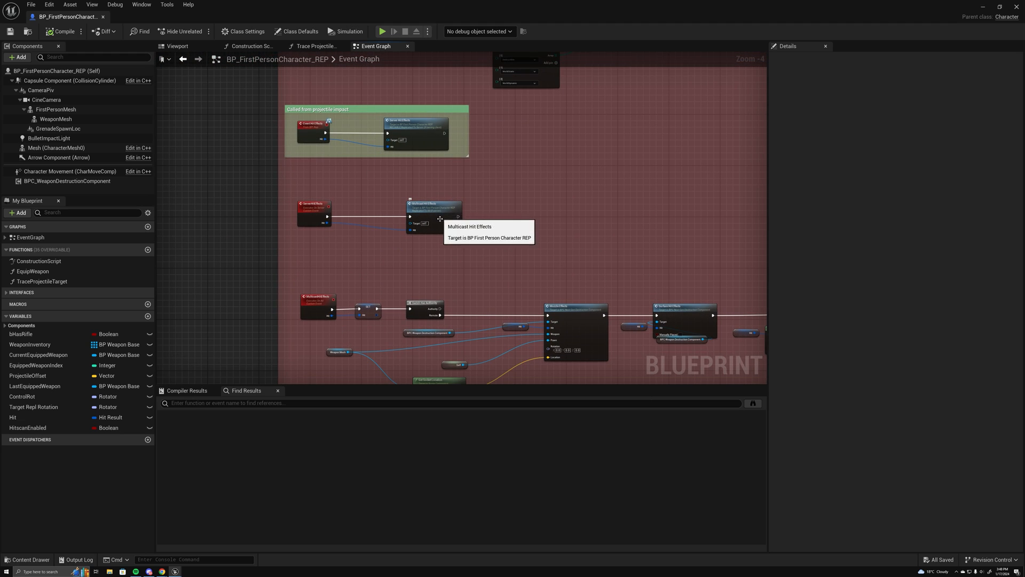
pyautogui.scroll(-3)
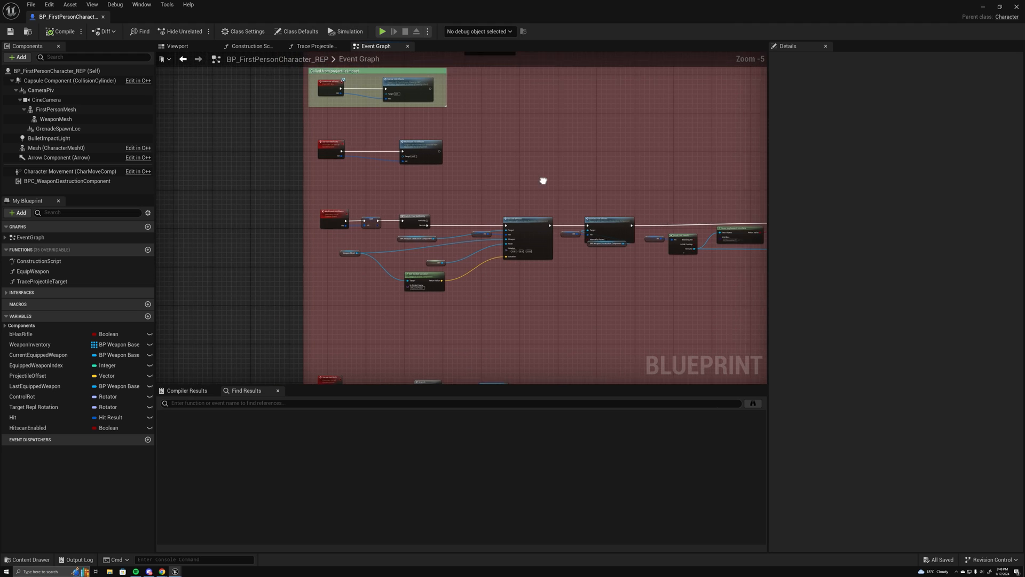
pyautogui.scroll(-3)
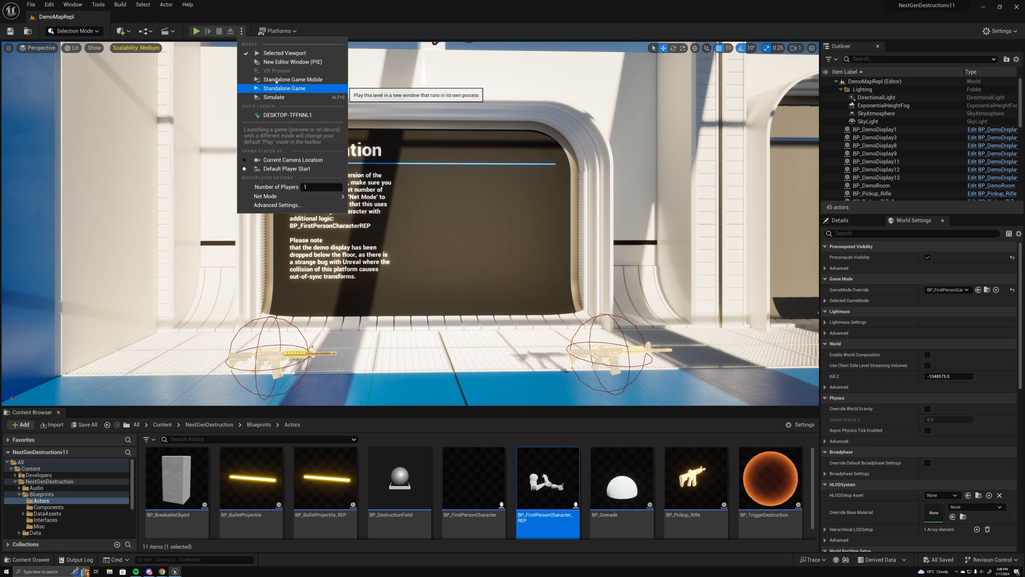
# Run and stop a test play, then relaunch with 2 players as clients
pyautogui.click(285, 88)
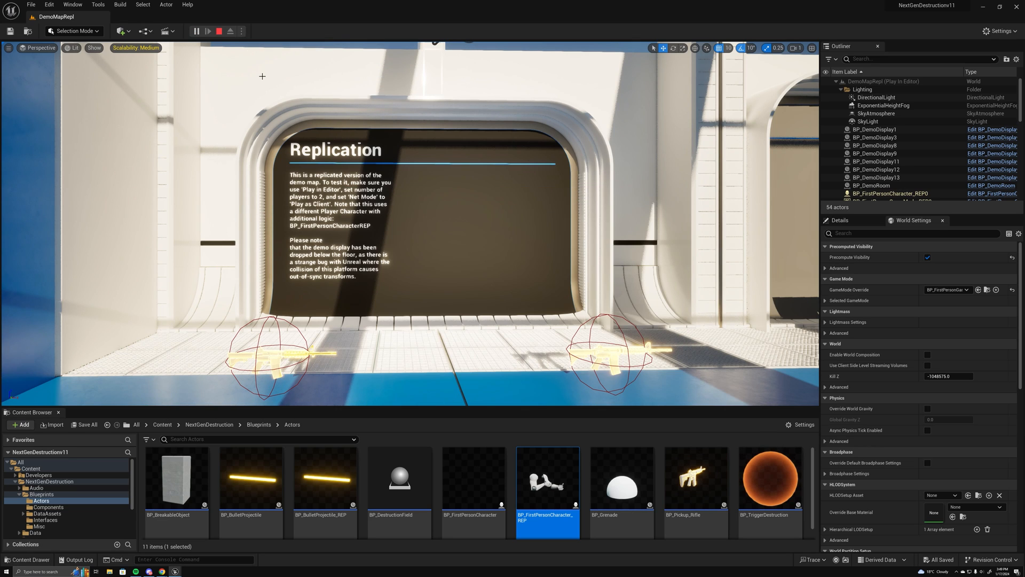
pyautogui.click(216, 31)
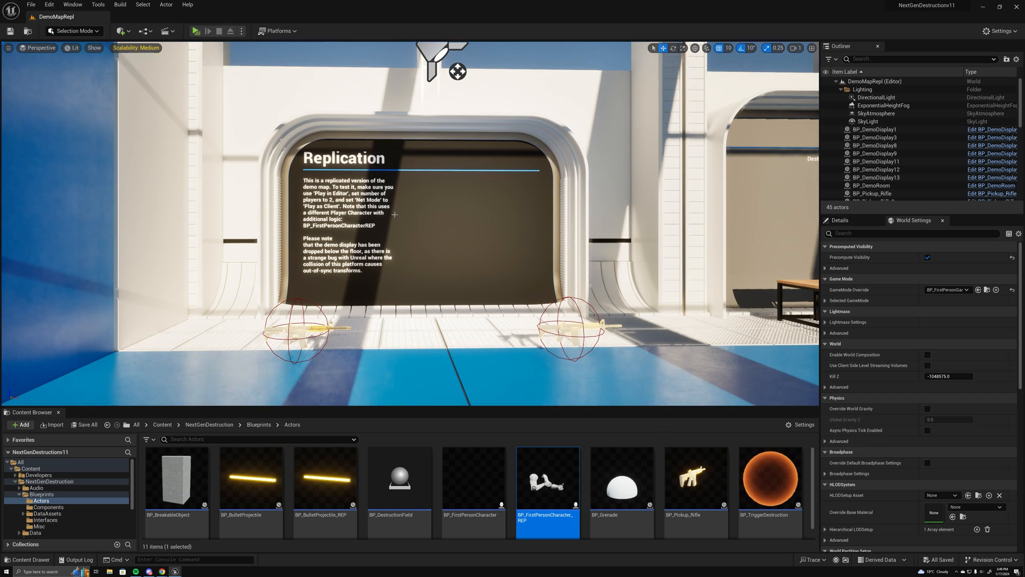
pyautogui.click(195, 31)
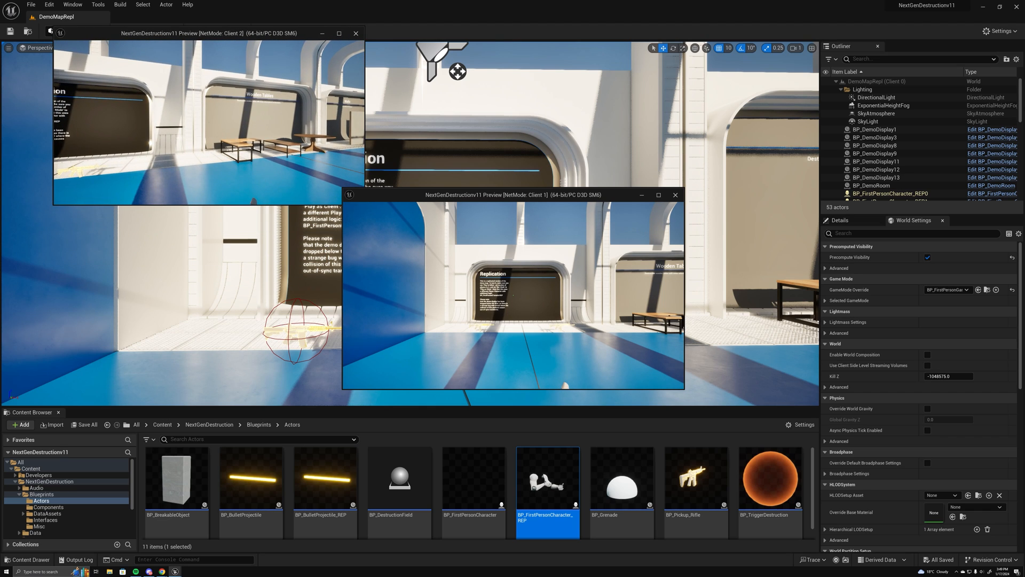
# Drag the Client 1 preview window to a new position
pyautogui.moveTo(513, 194); pyautogui.dragTo(551, 115)
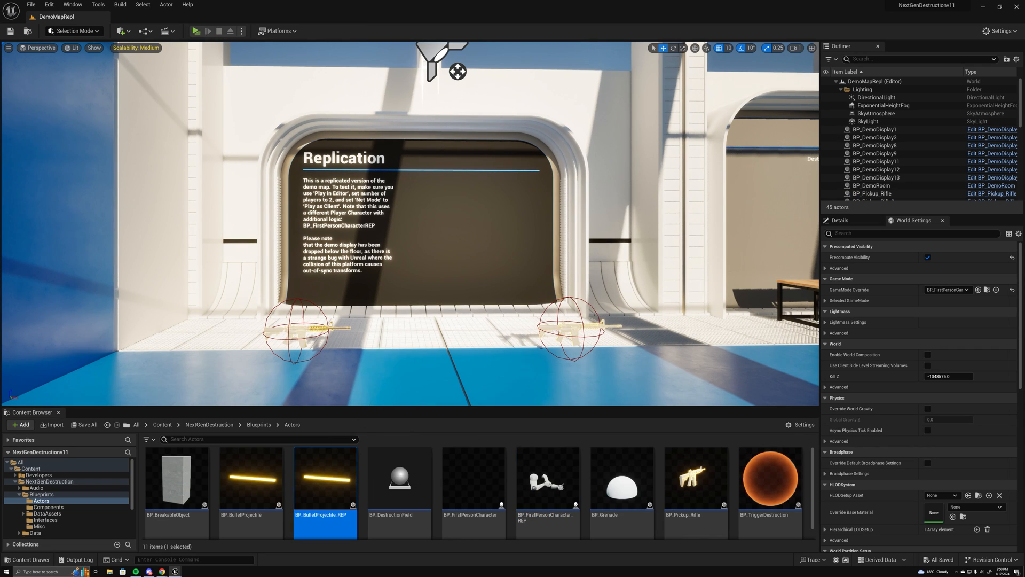
# Browse the Content Browser, then start the networked client play session again
pyautogui.doubleClick(325, 480)
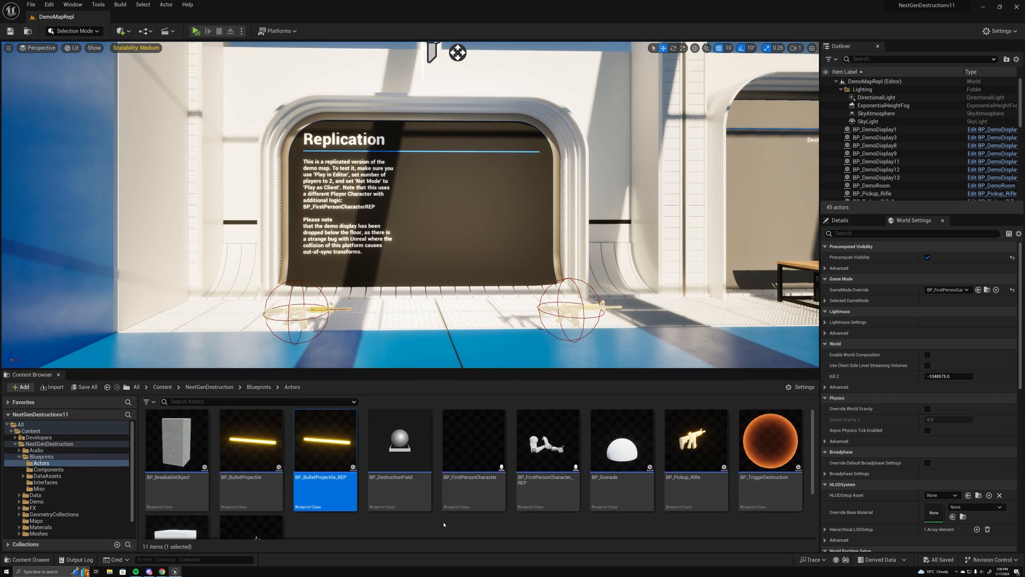
pyautogui.scroll(-3)
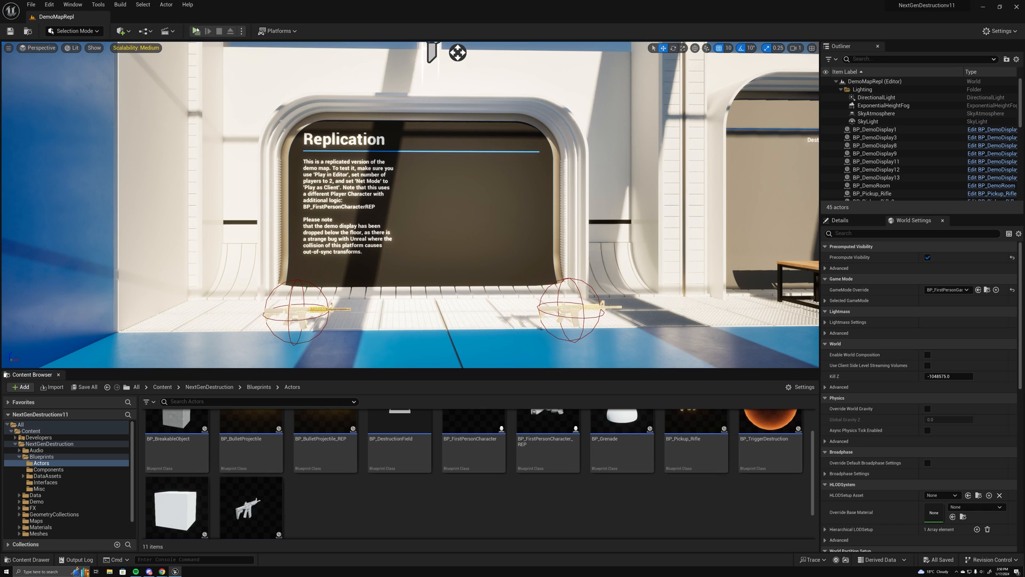
pyautogui.click(200, 30)
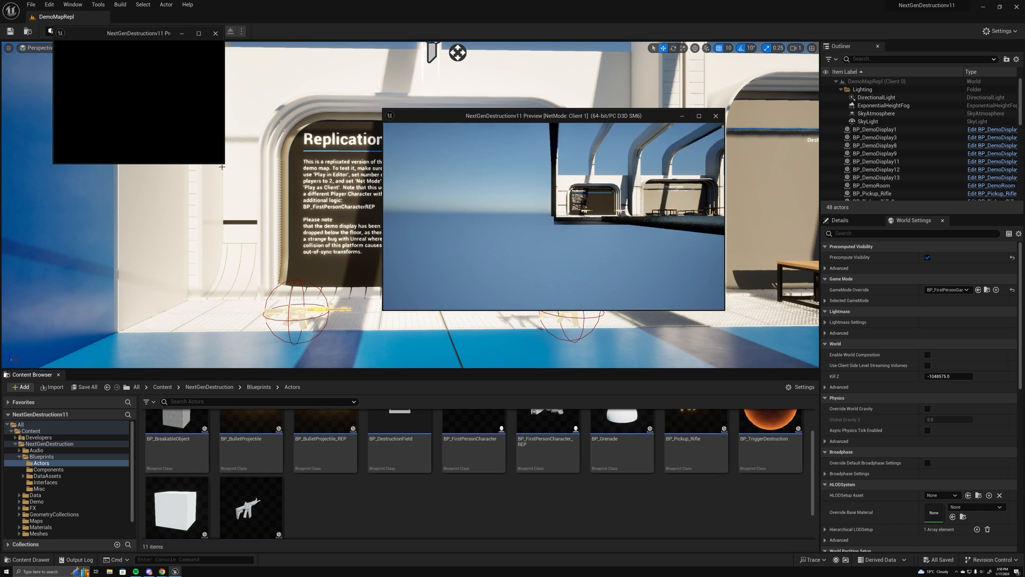